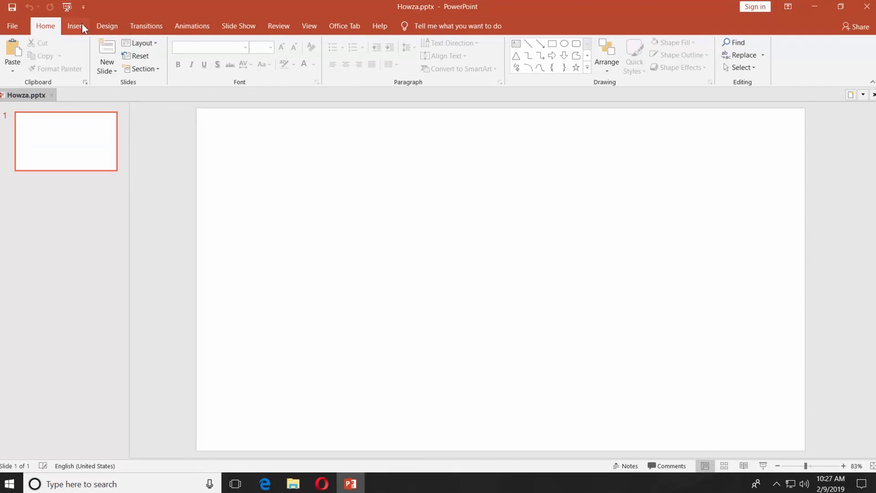
Switch the ribbon to the Insert options for adding content to the slide
left_click(75, 26)
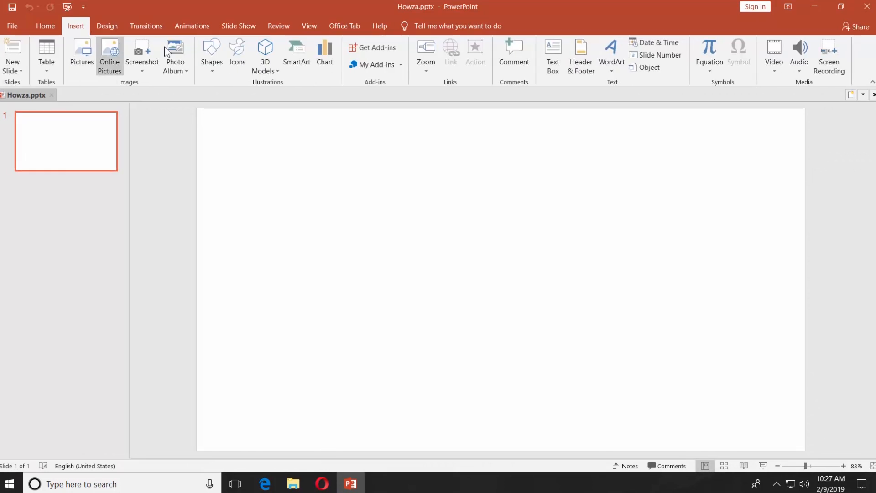
Insert a Stacked Bar chart from the Bar category onto the blank slide
left_click(325, 50)
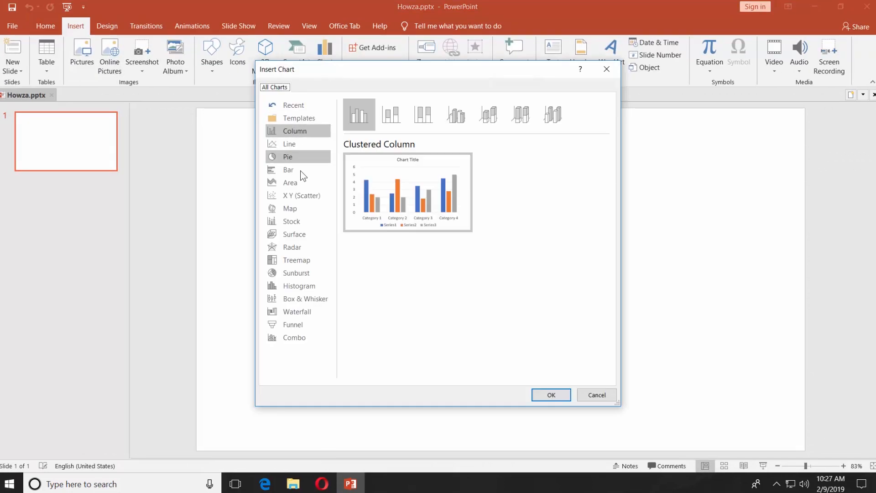
left_click(287, 170)
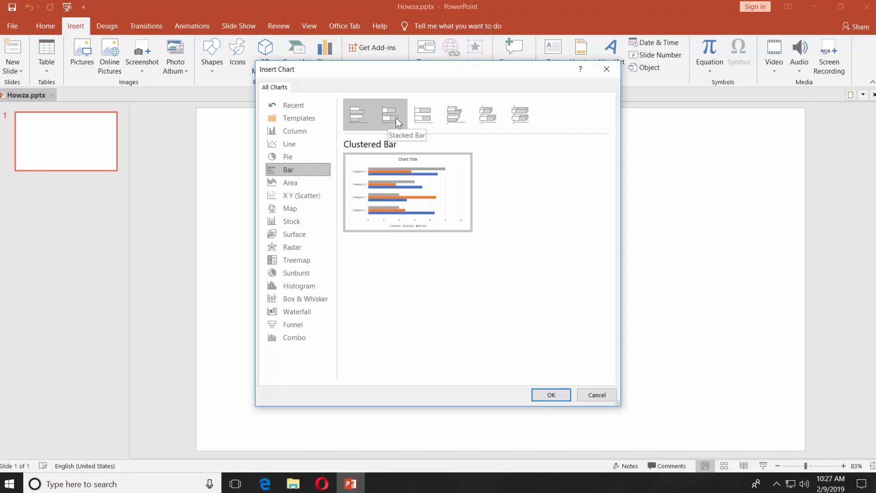
left_click(390, 115)
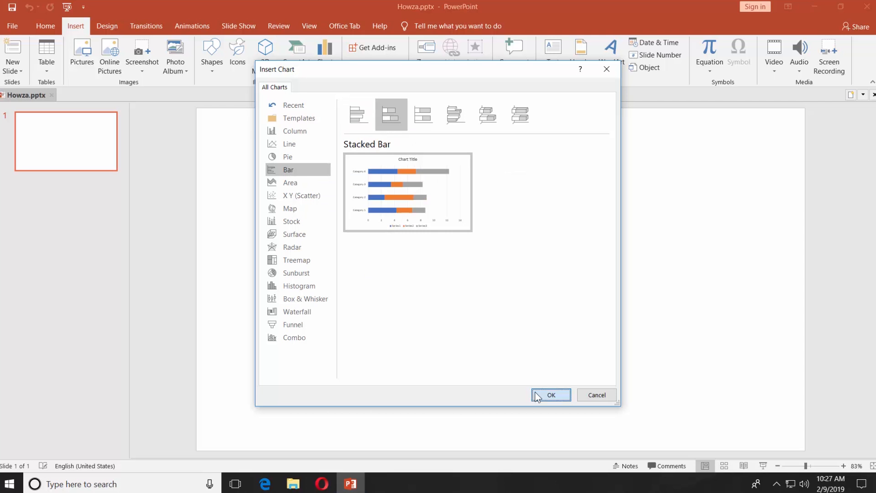
left_click(550, 394)
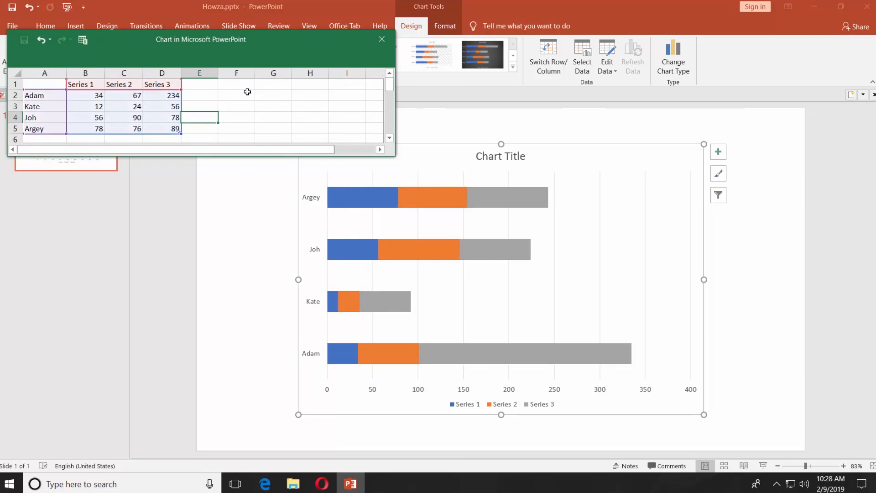
Close the chart's Excel data sheet, leaving the Adam, Kate, Joh and Argey chart on the slide
left_click(382, 40)
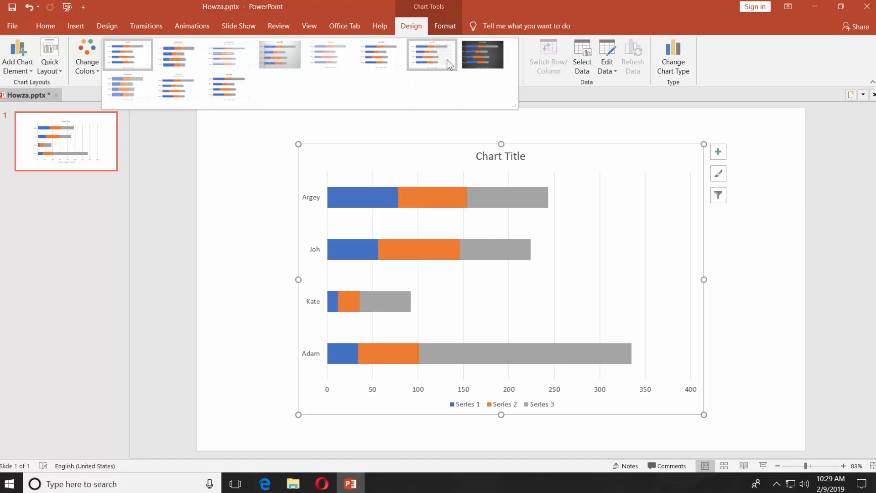
Apply the dark chart style and change the chart type to 3-D Clustered Bar
left_click(482, 53)
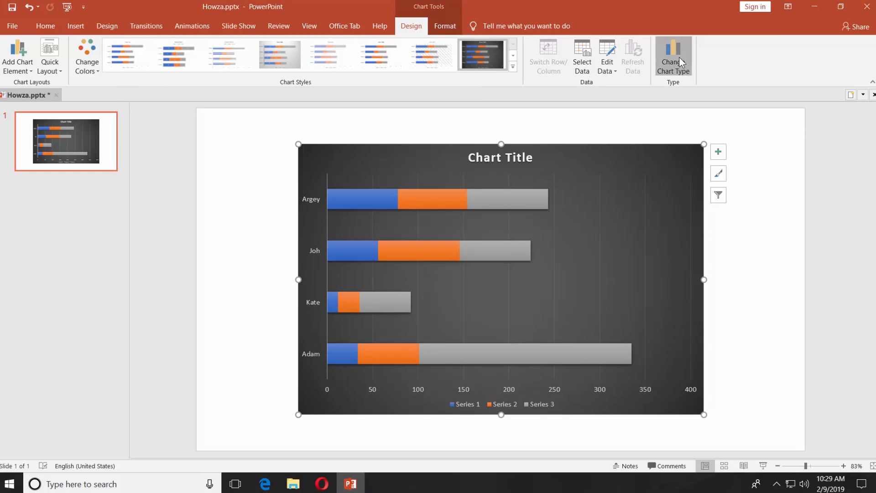
left_click(672, 58)
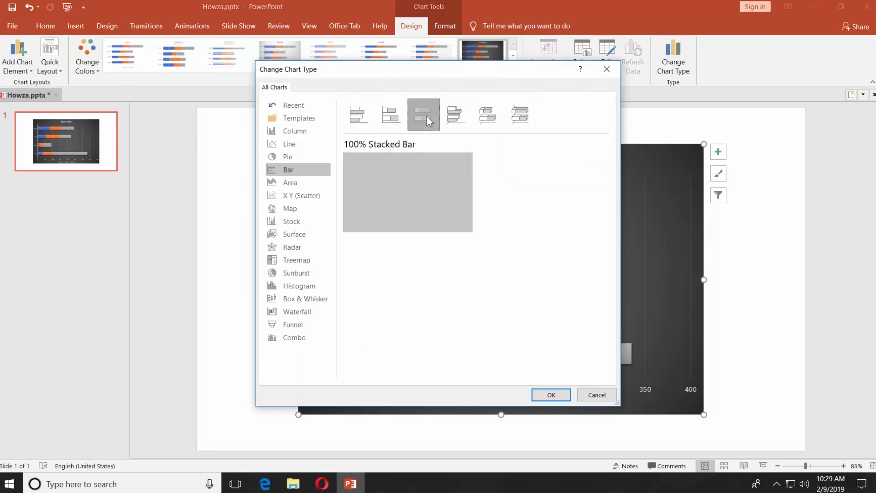
left_click(456, 115)
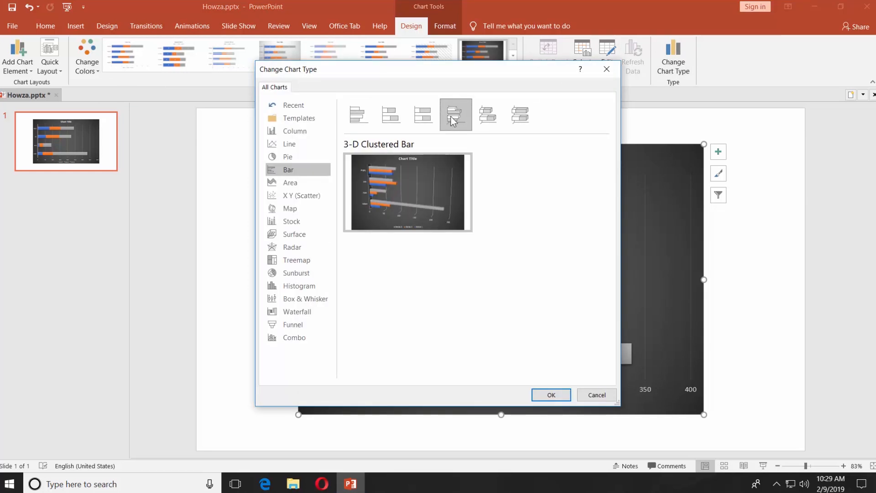
left_click(550, 394)
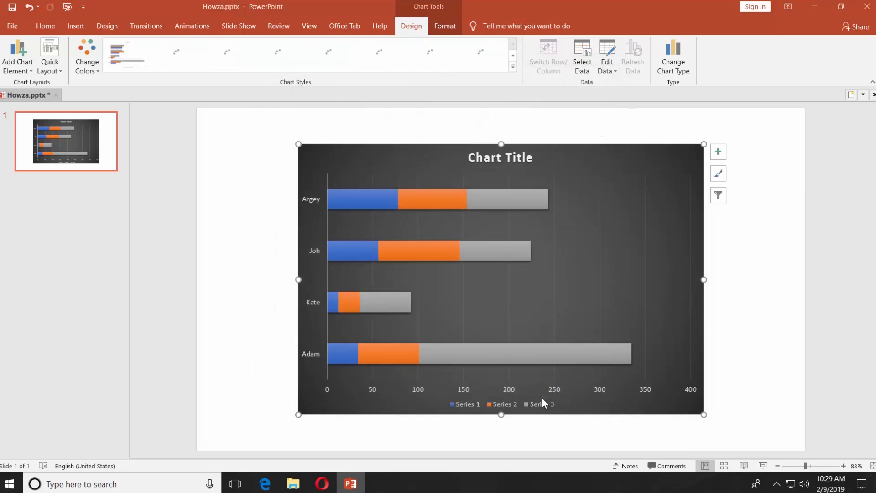
Fill the whole chart area with a green background via Shape Fill
left_click(381, 54)
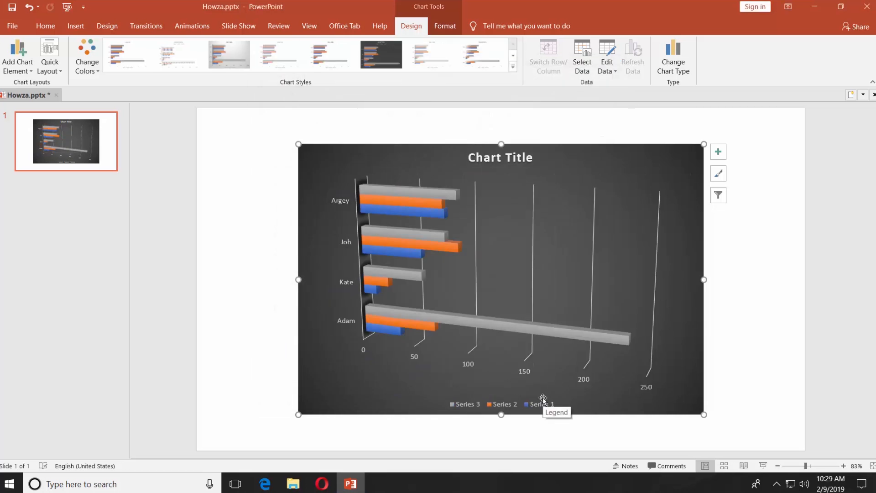
left_click(445, 25)
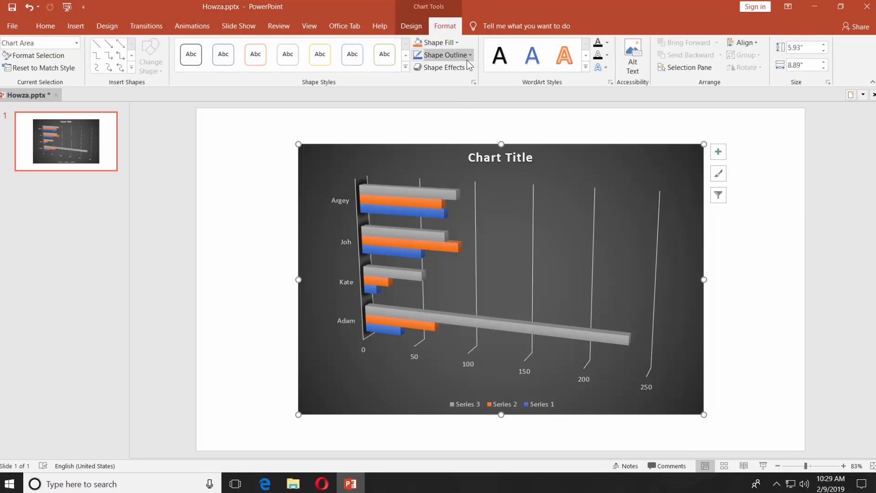
left_click(404, 68)
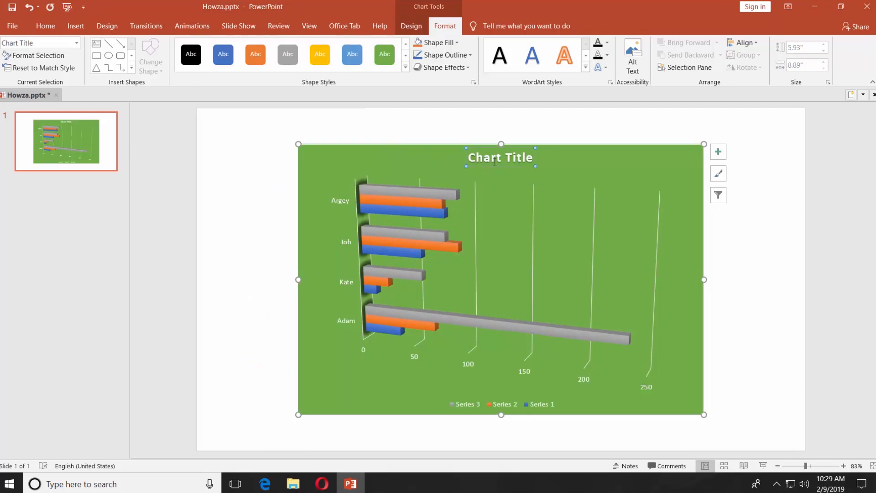
Give the chart title a yellow-orange filled shape style from the Shape Styles gallery
left_click(405, 66)
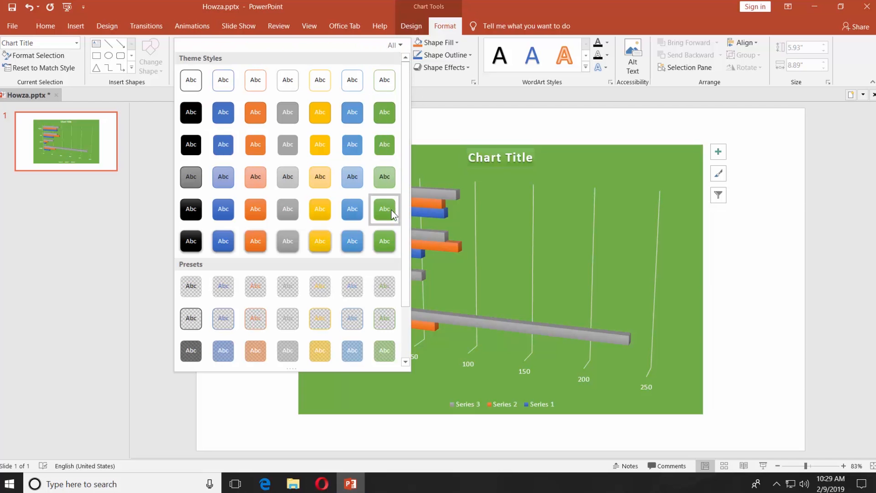
left_click(384, 209)
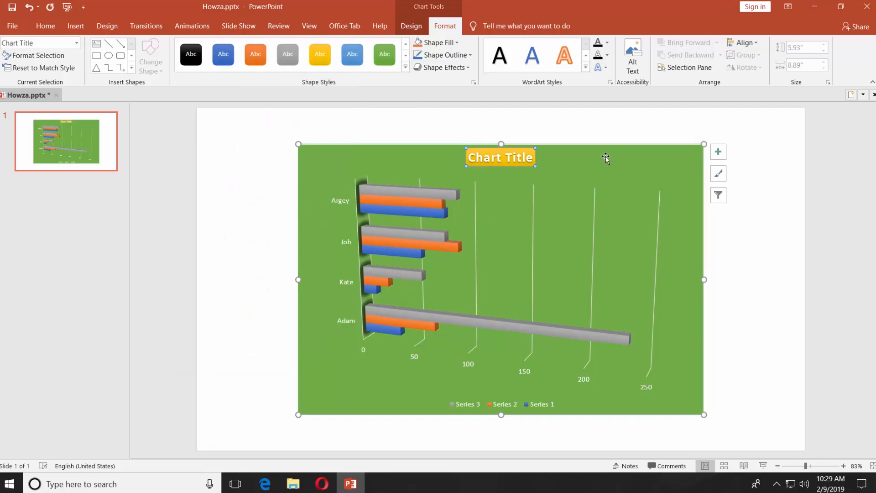